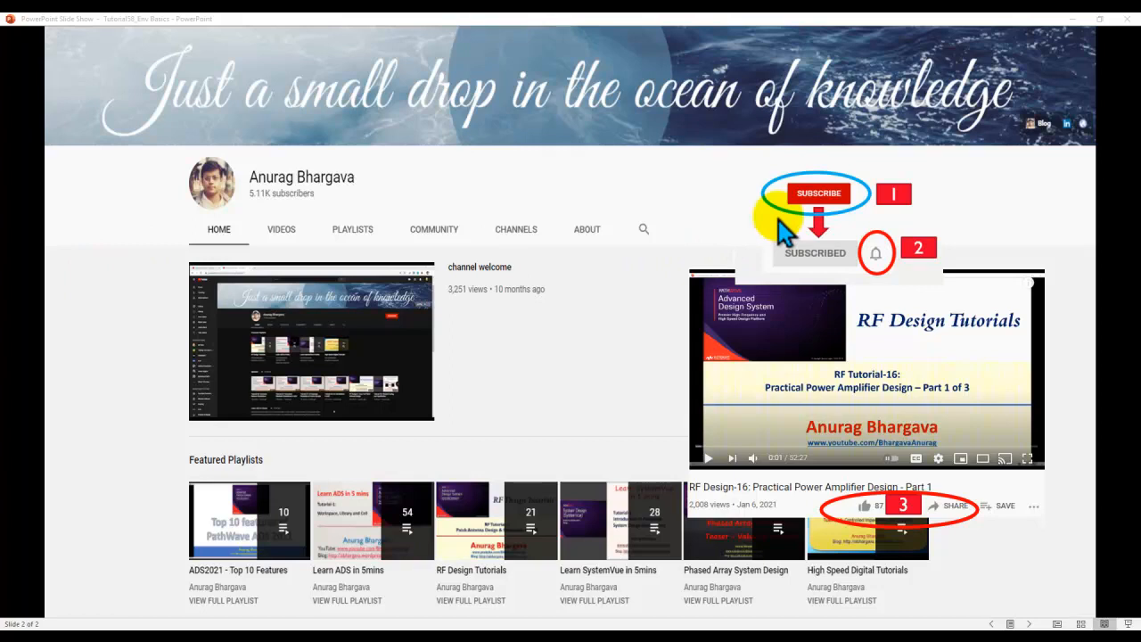
pyautogui.moveTo(891, 426)
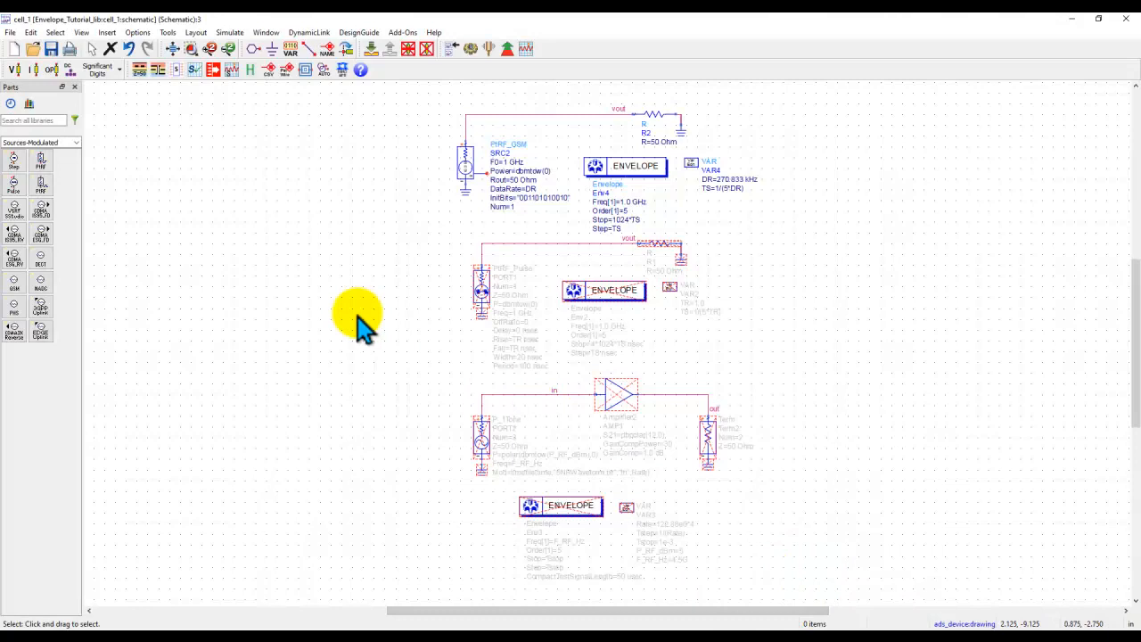
pyautogui.moveTo(584, 455)
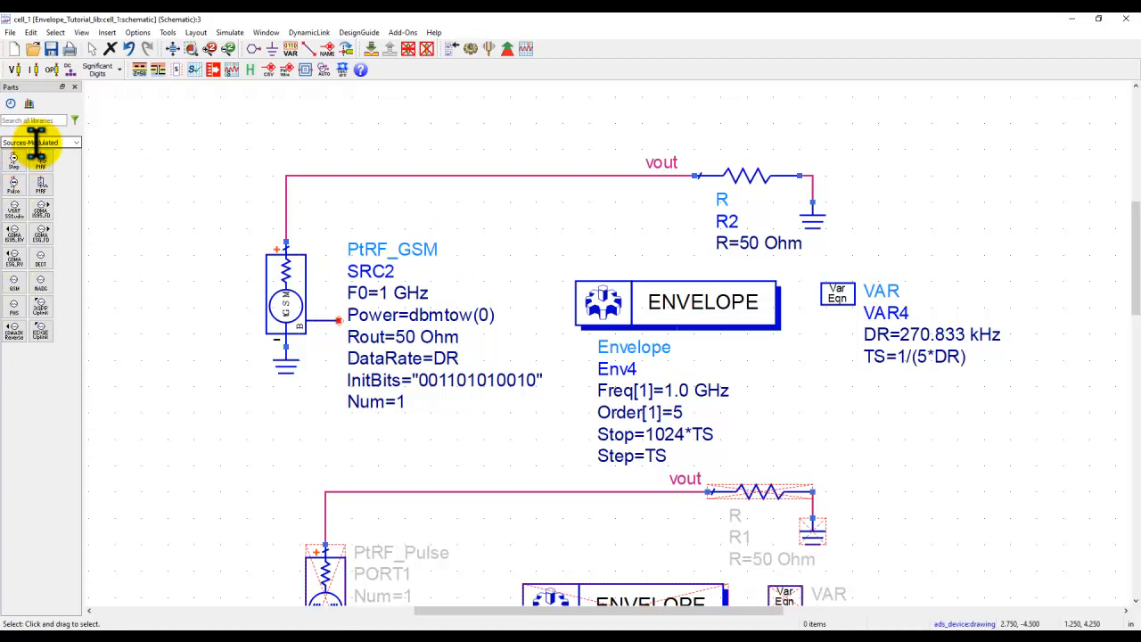
pyautogui.moveTo(443, 349)
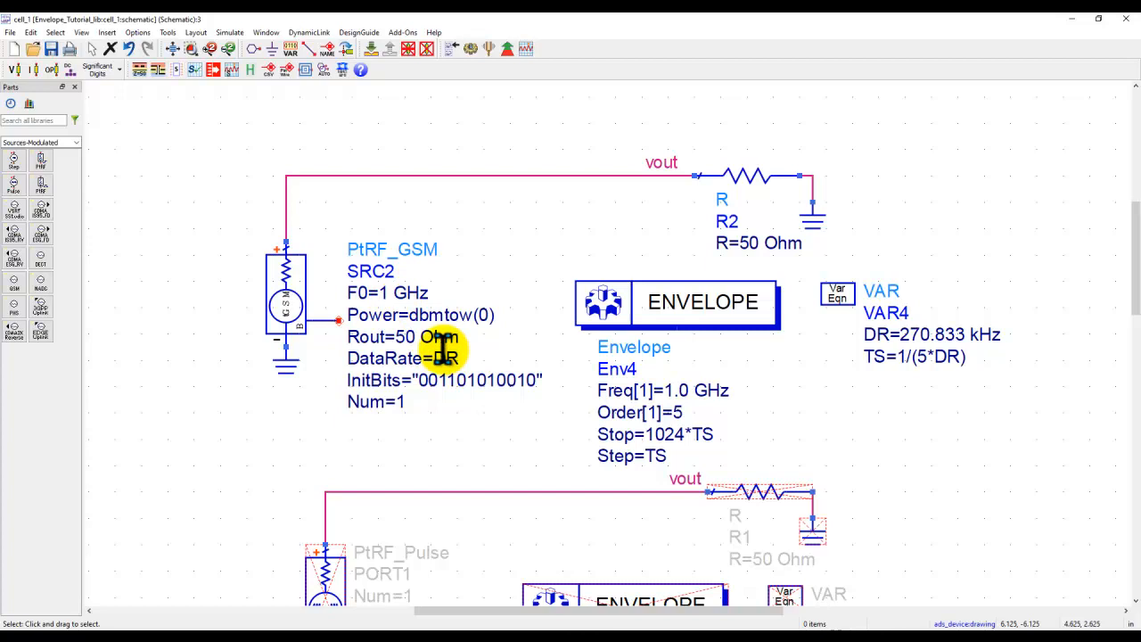
pyautogui.moveTo(348, 401)
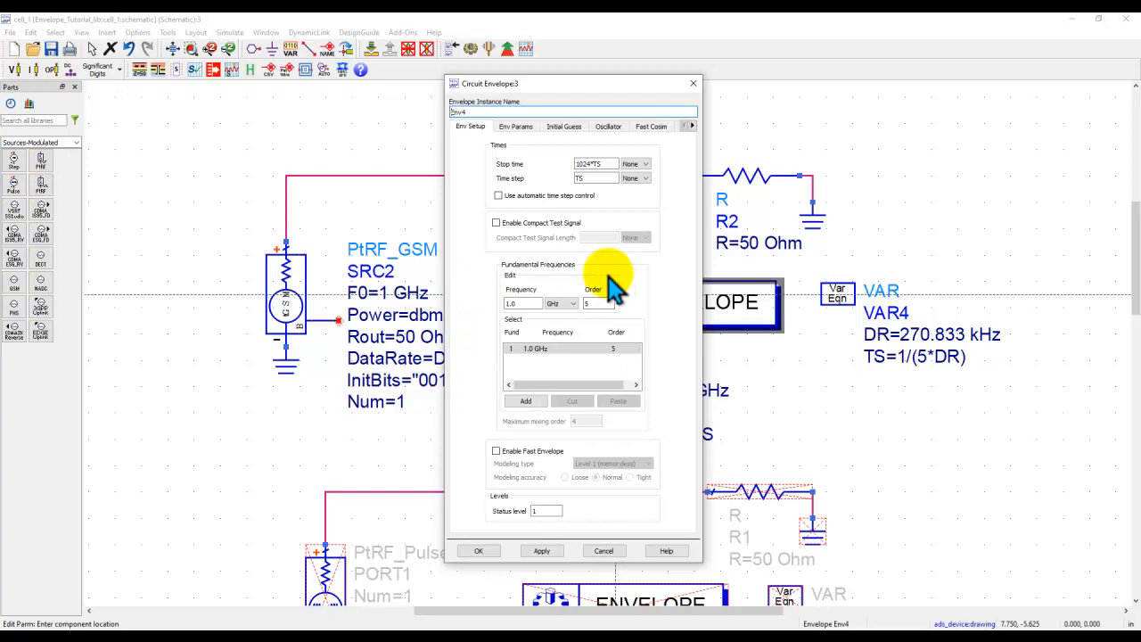
pyautogui.moveTo(383, 312)
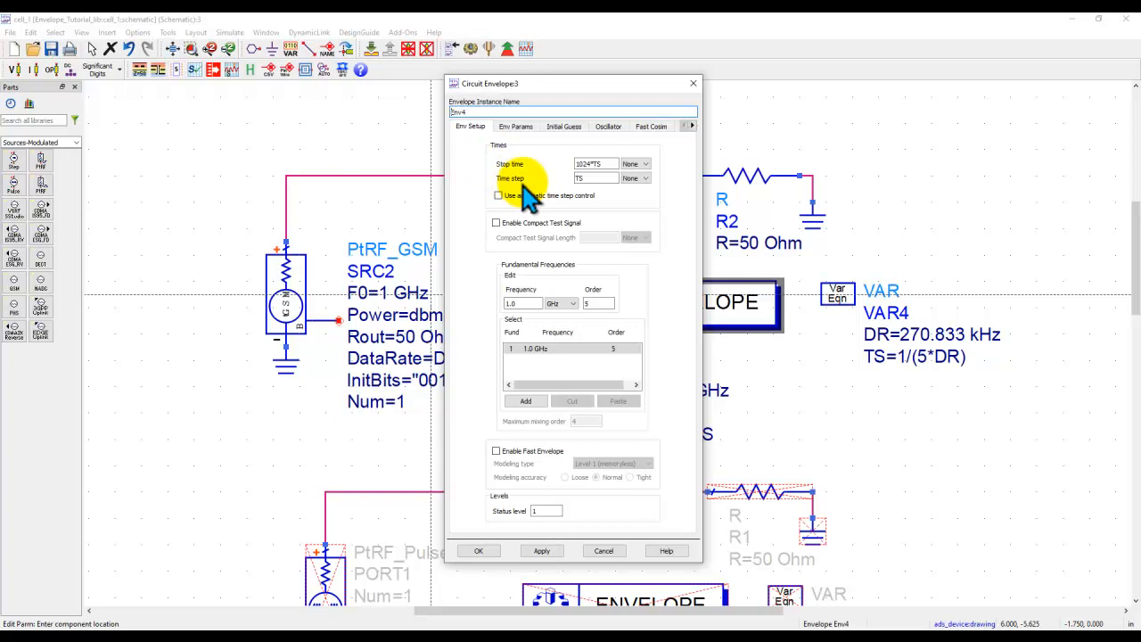
pyautogui.moveTo(940, 355)
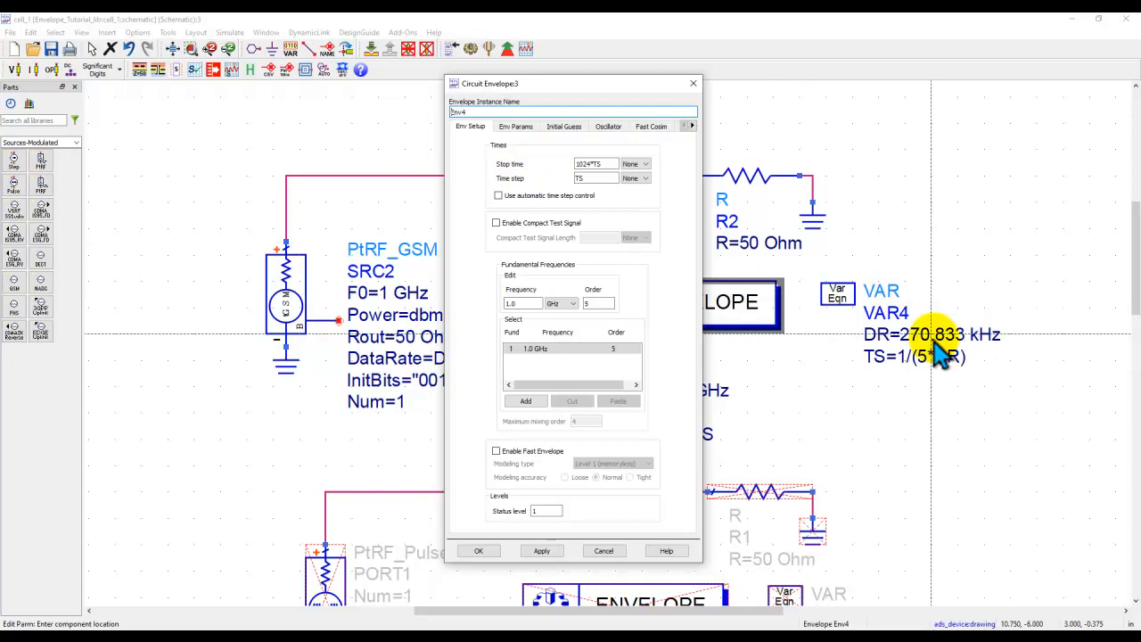
pyautogui.moveTo(397, 312)
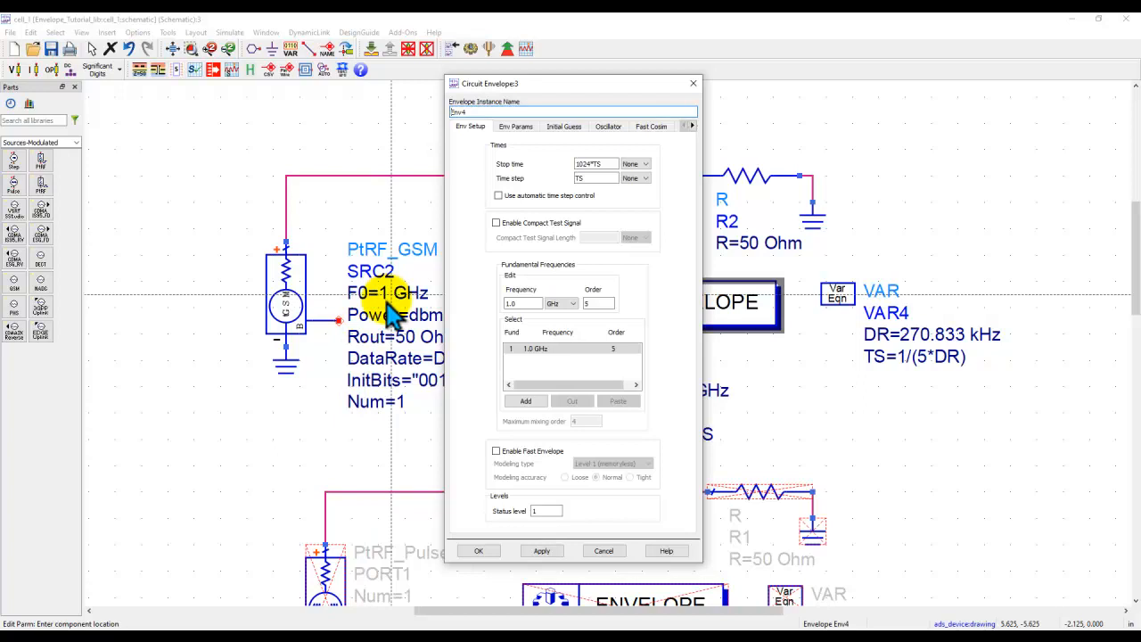
pyautogui.moveTo(918, 366)
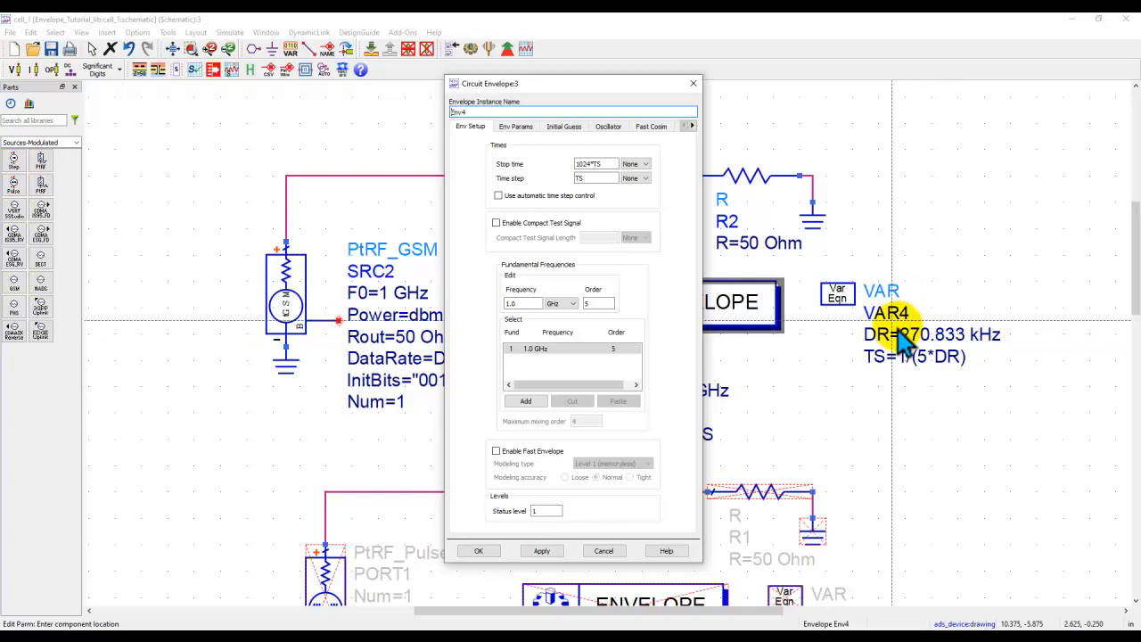
pyautogui.moveTo(918, 365)
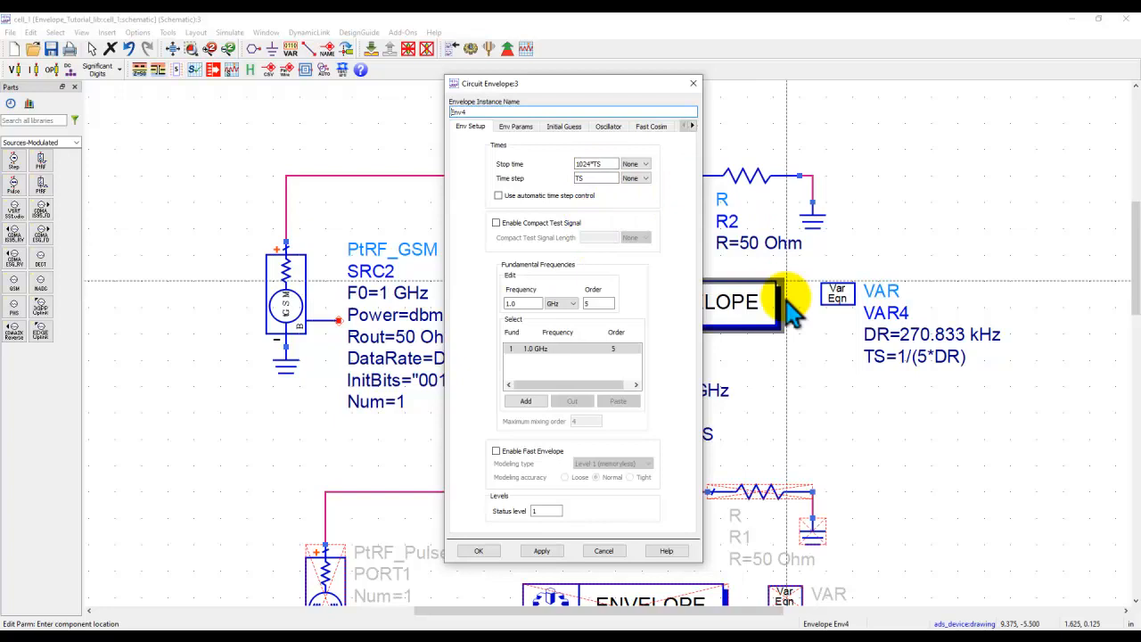
# - Close the Env4 Circuit Envelope dialog after reviewing stop time 1024*TS and 1 GHz fundamental
pyautogui.click(478, 550)
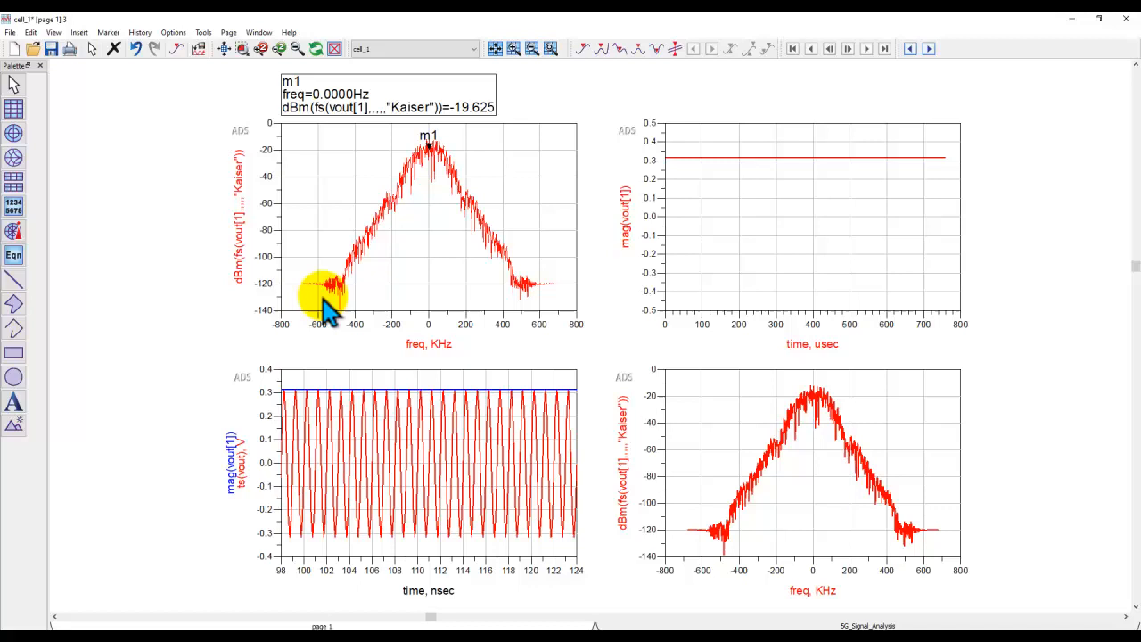
pyautogui.moveTo(490, 312)
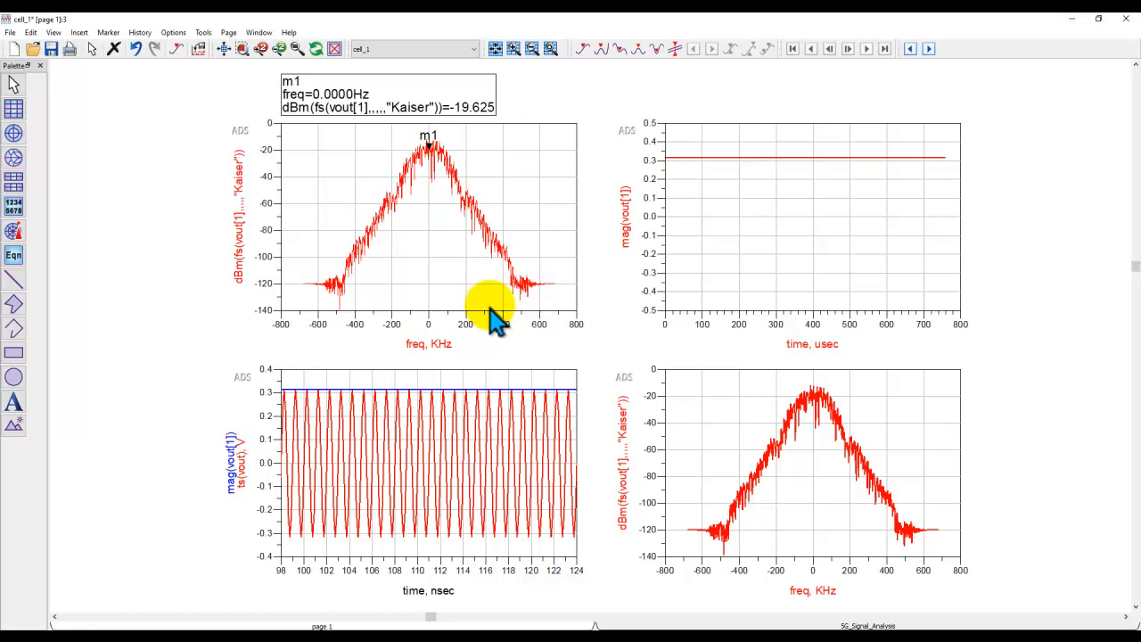
pyautogui.moveTo(505, 352)
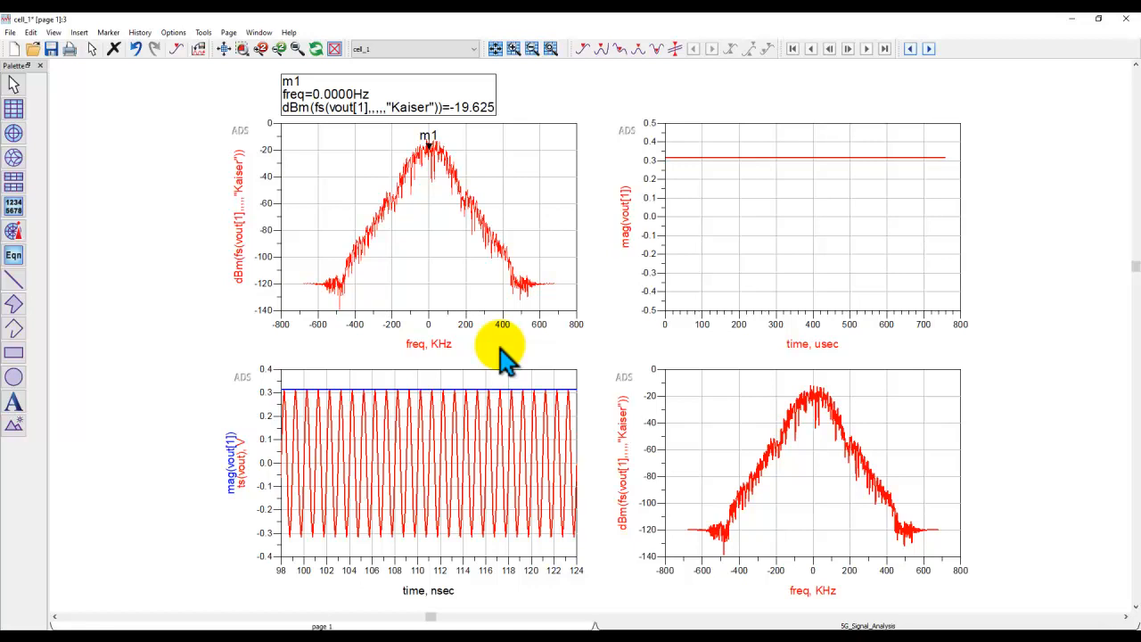
pyautogui.moveTo(499, 317)
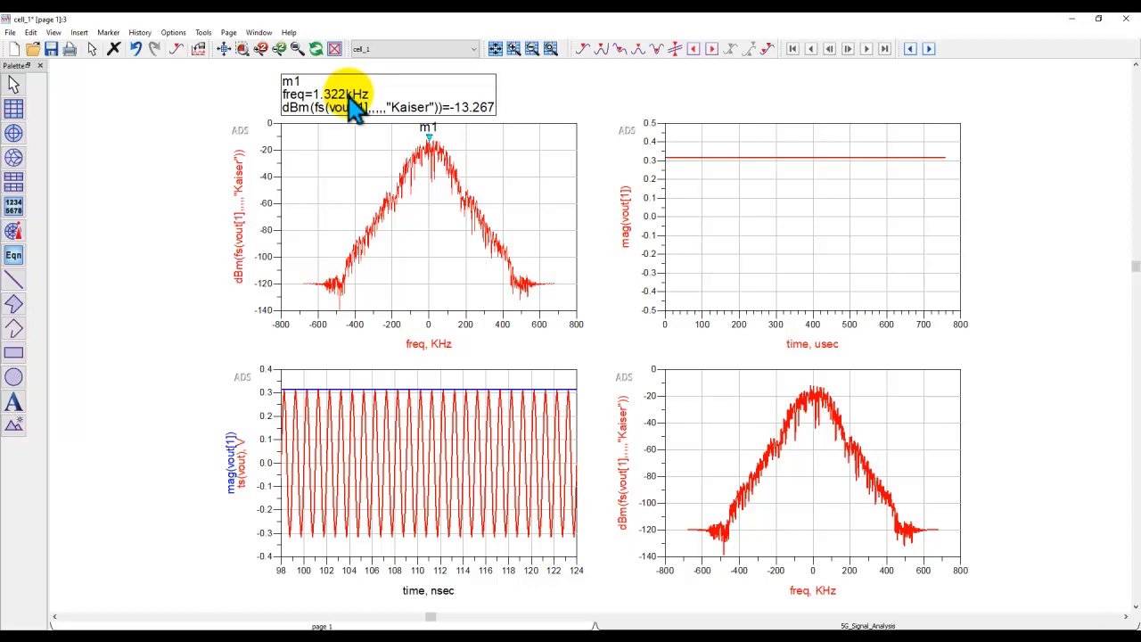
pyautogui.moveTo(250, 482)
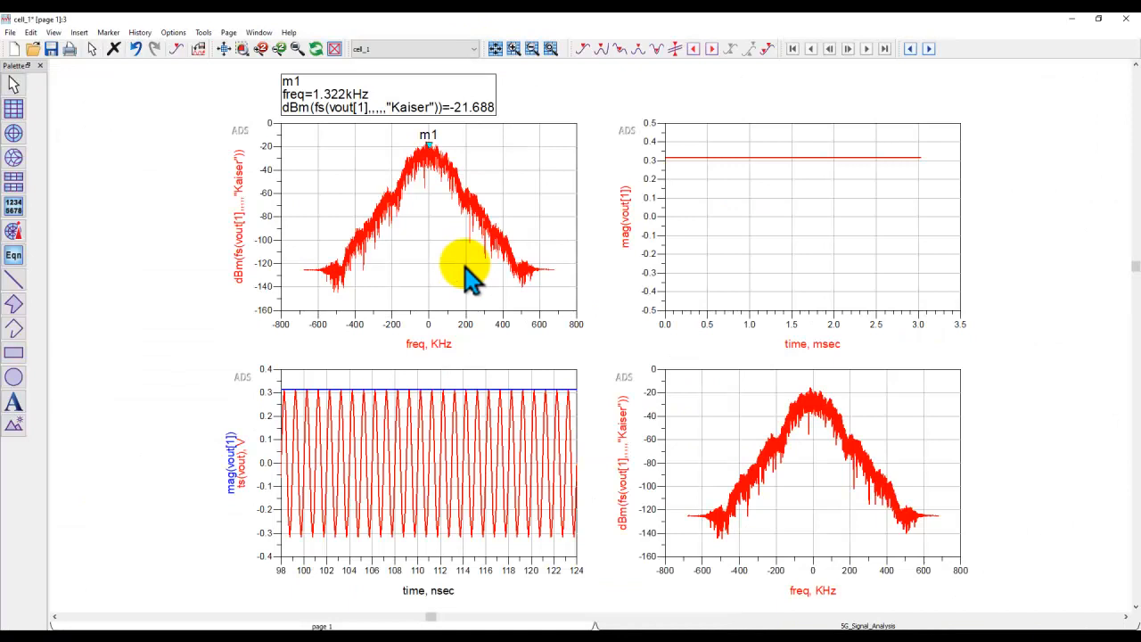
# - Drag across the GSM results to view the 3 ms simulation plots
pyautogui.moveTo(464, 271); pyautogui.dragTo(432, 152)
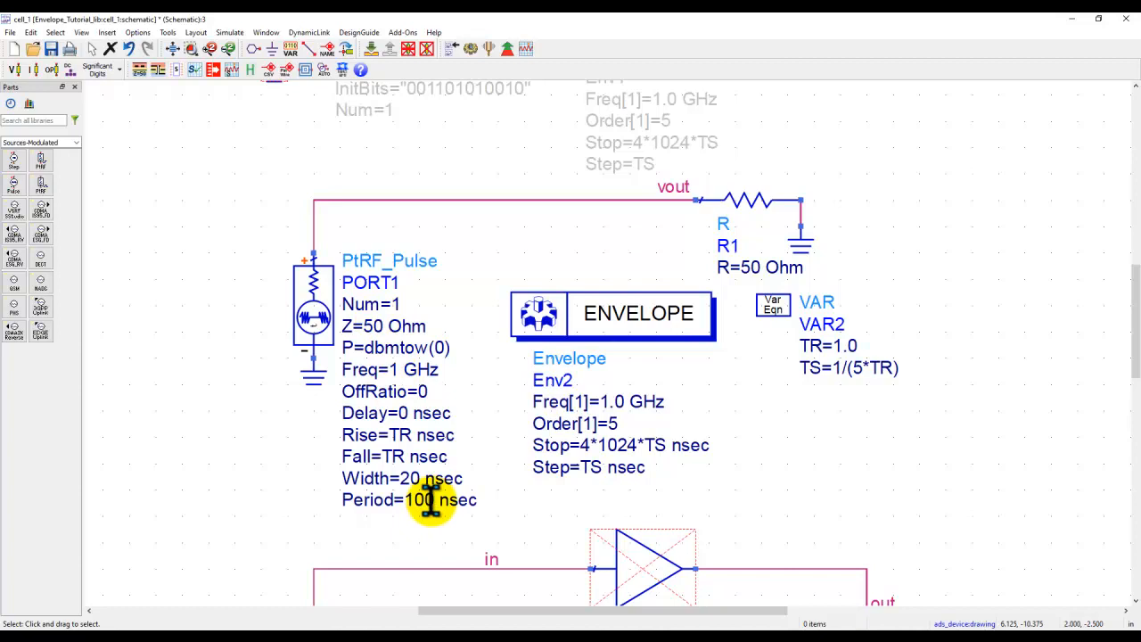
# - Double-click the Env2 Stop parameter text to edit it to 1024*TS nsec
pyautogui.doubleClick(642, 445)
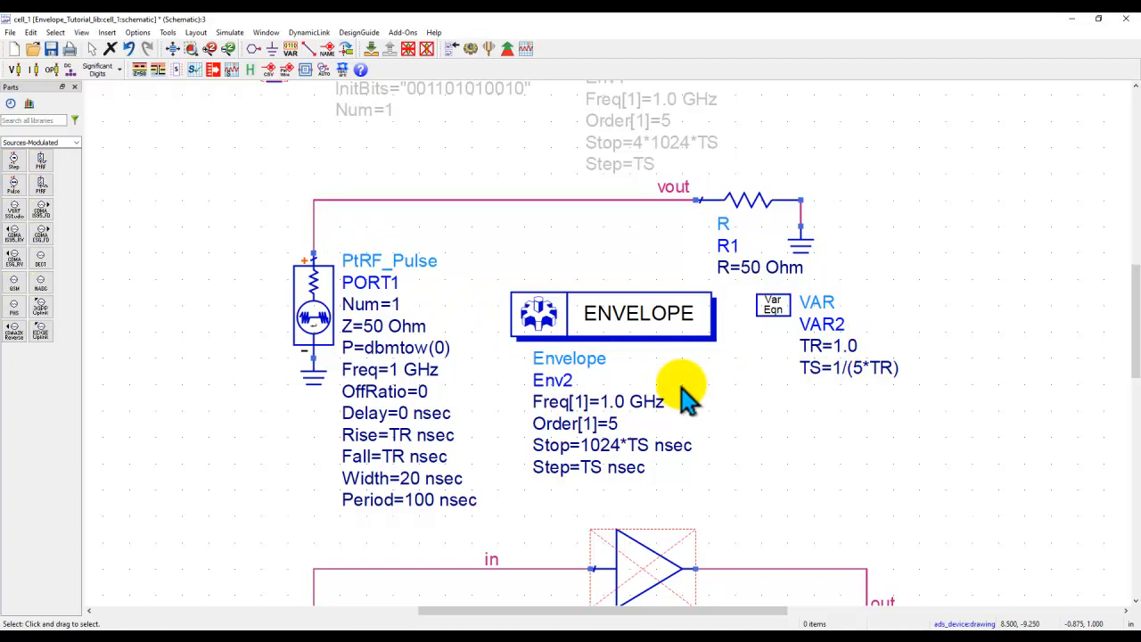
pyautogui.moveTo(869, 379)
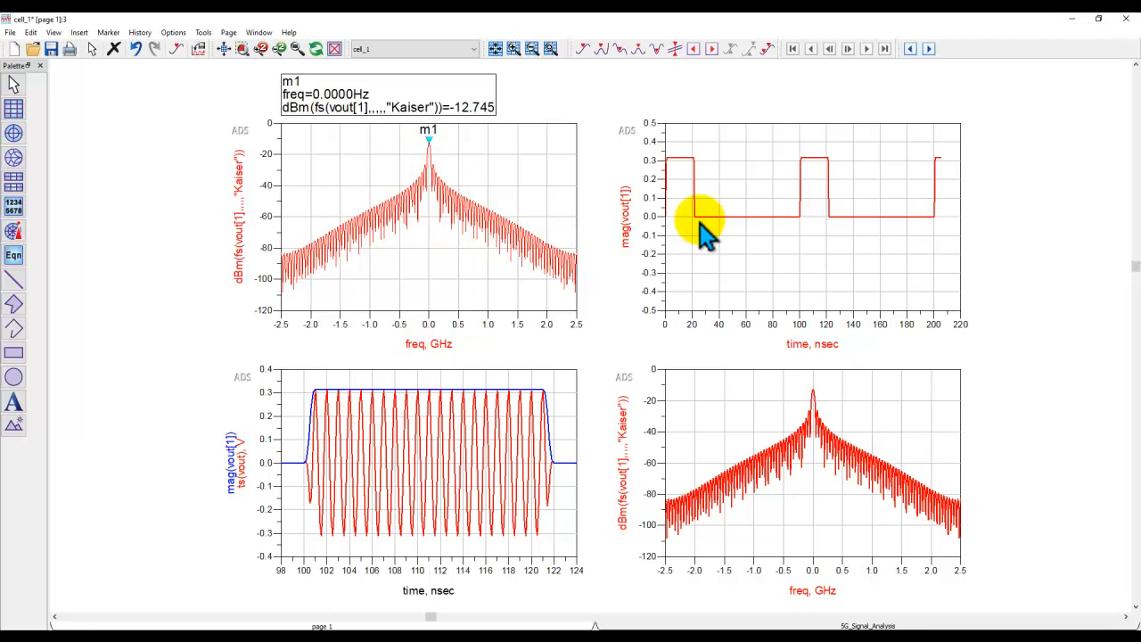
pyautogui.moveTo(330, 494)
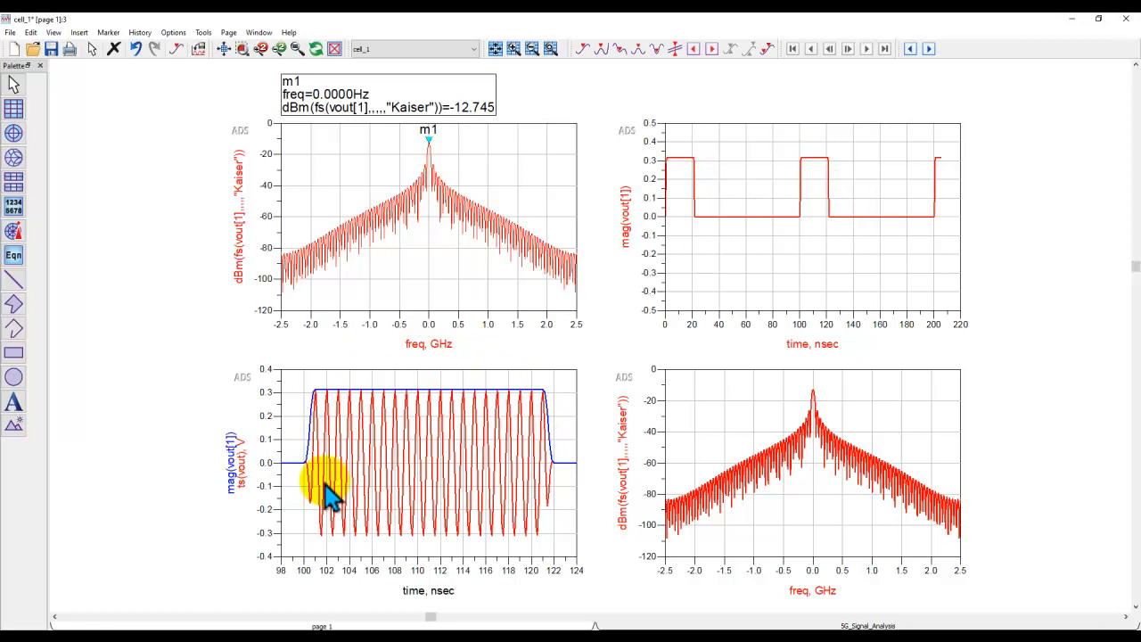
pyautogui.moveTo(597, 392)
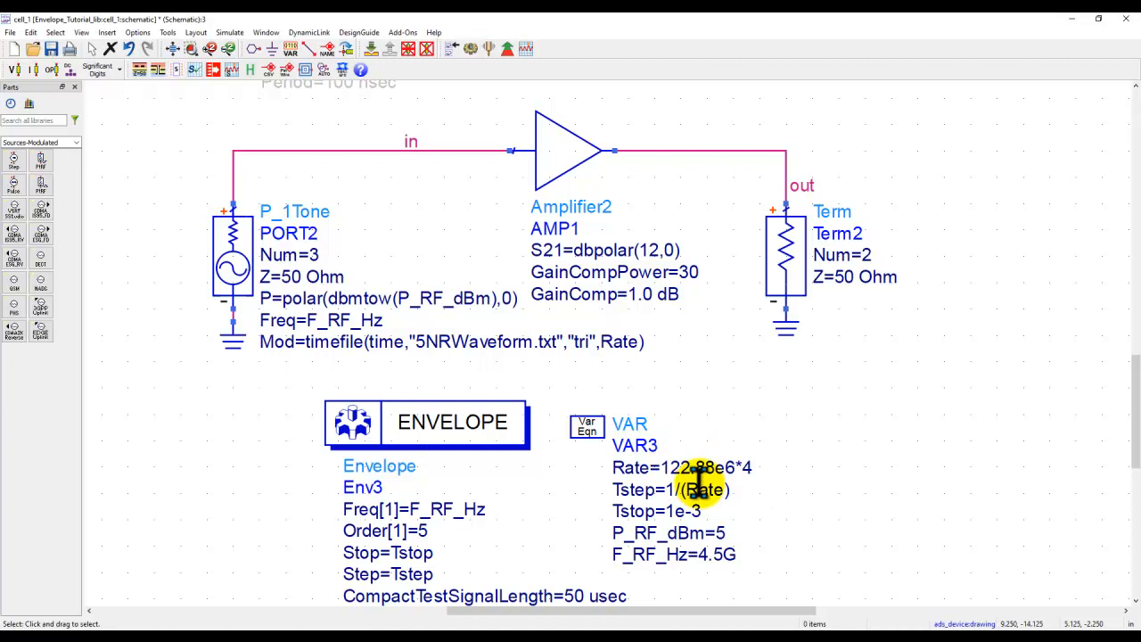
pyautogui.moveTo(673, 467)
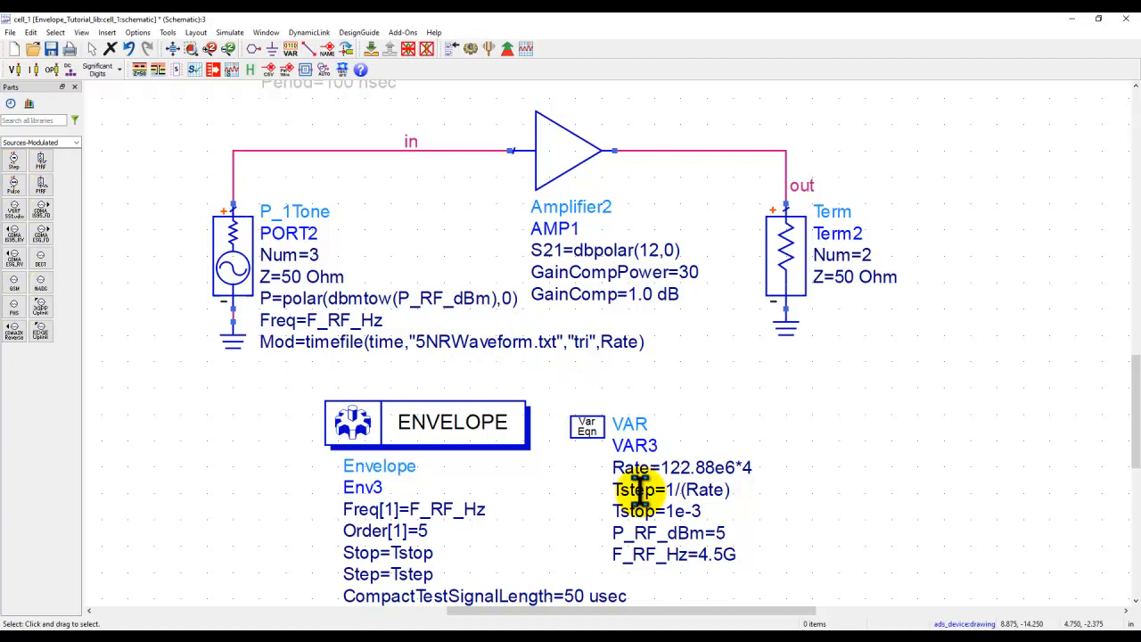
pyautogui.moveTo(744, 465)
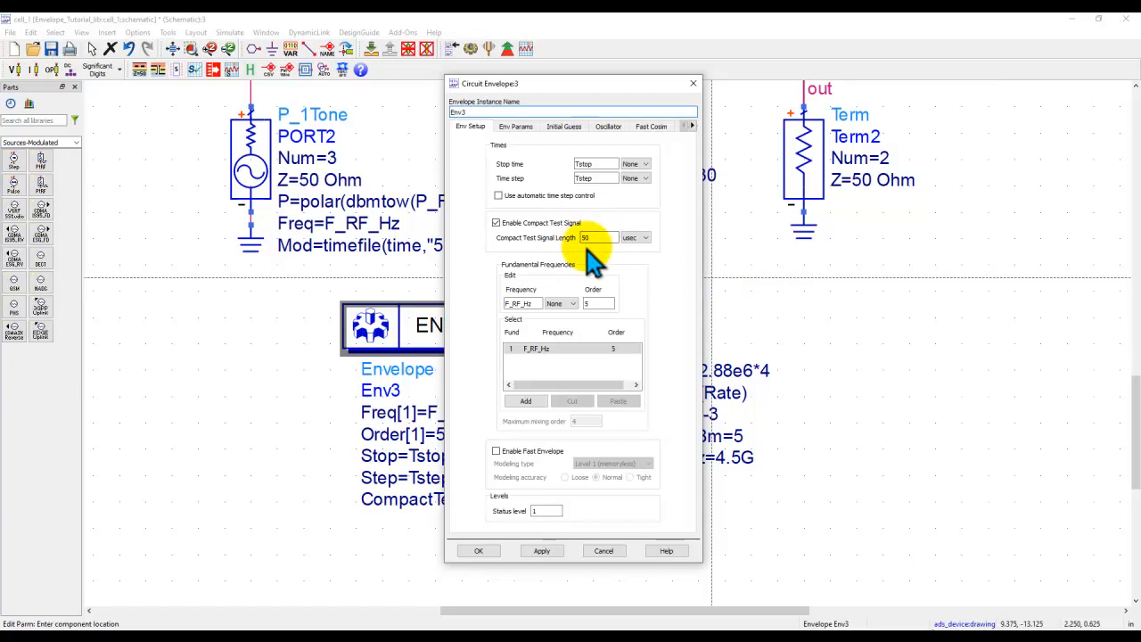
# - Confirm the Env3 settings with Compact Test Signal Length 50 usec and close the dialog
pyautogui.click(479, 550)
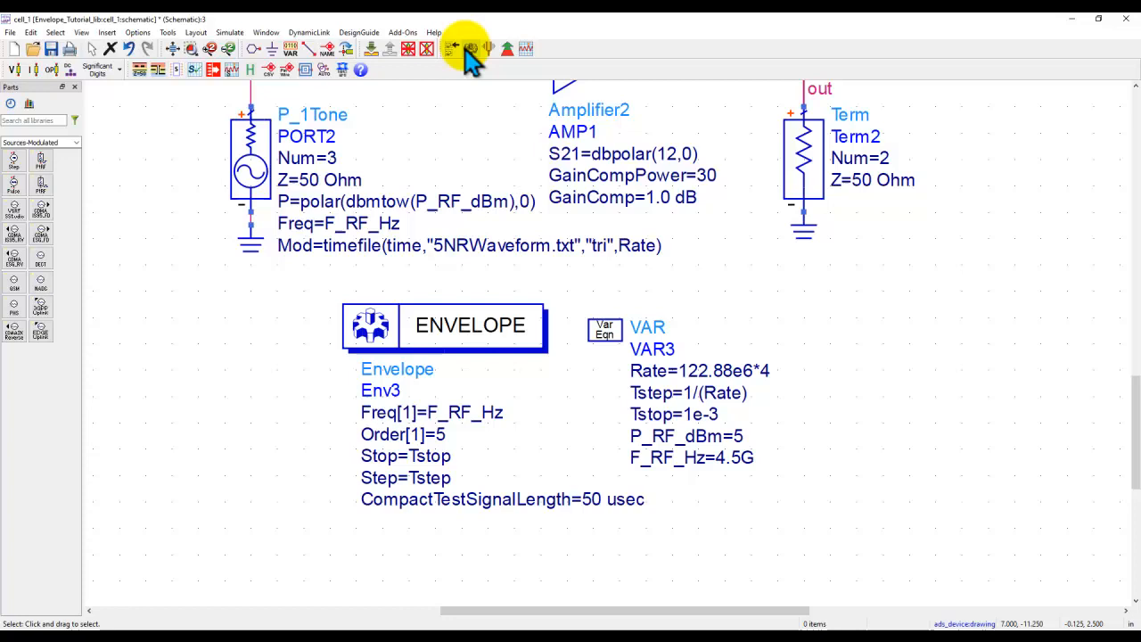
# - Run the 5G NR envelope simulation to produce the 5G_Signal_Analysis display
pyautogui.click(469, 48)
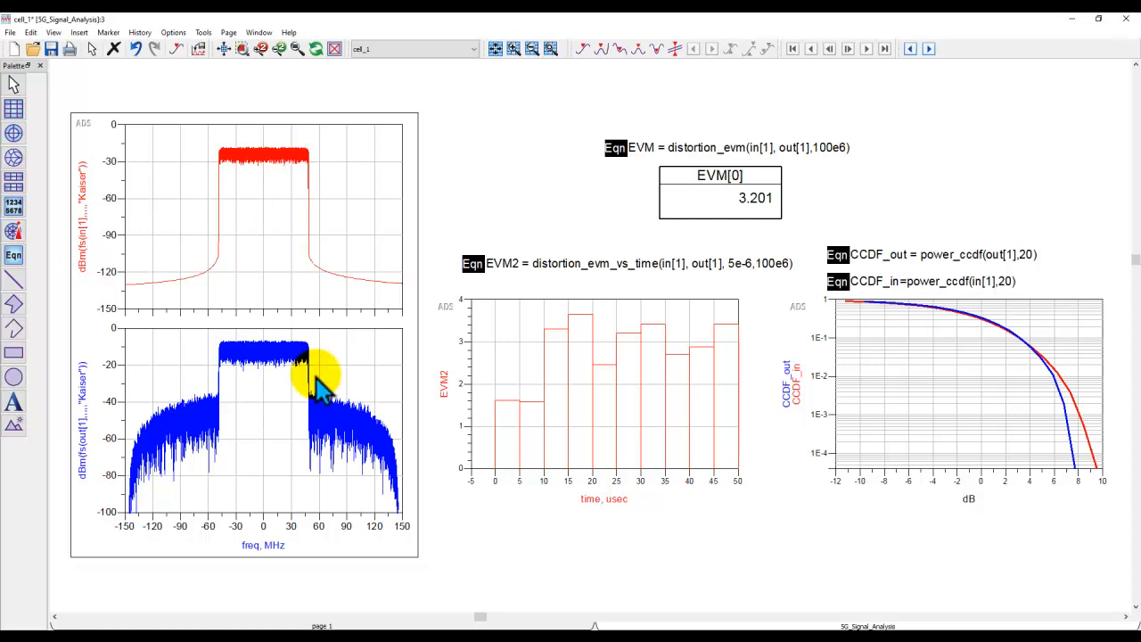
pyautogui.moveTo(1069, 465)
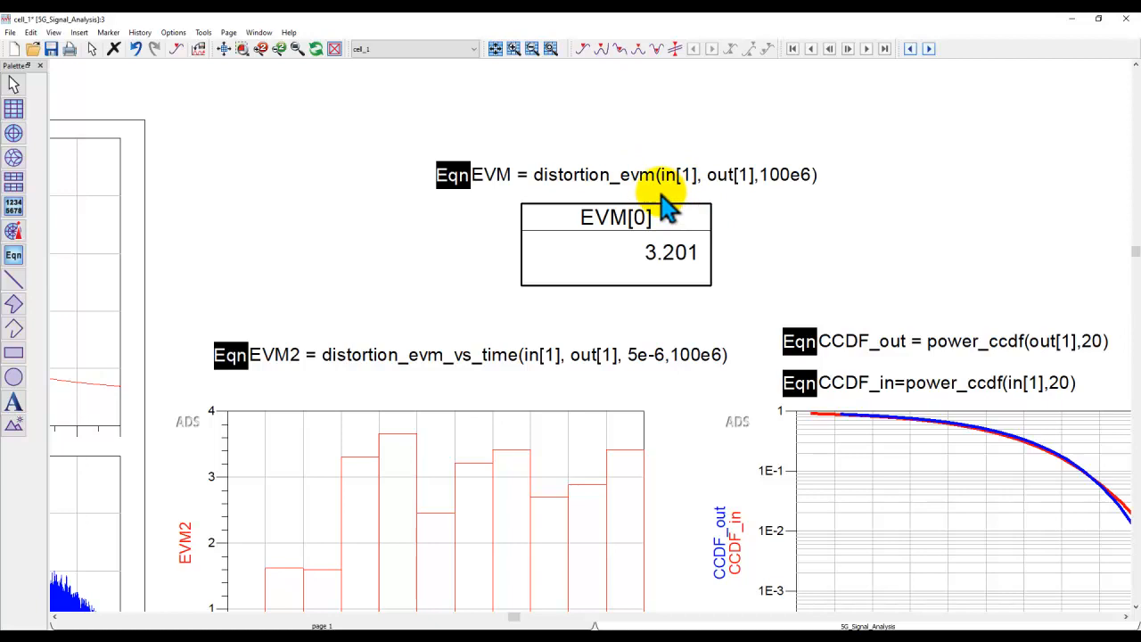
pyautogui.moveTo(775, 209)
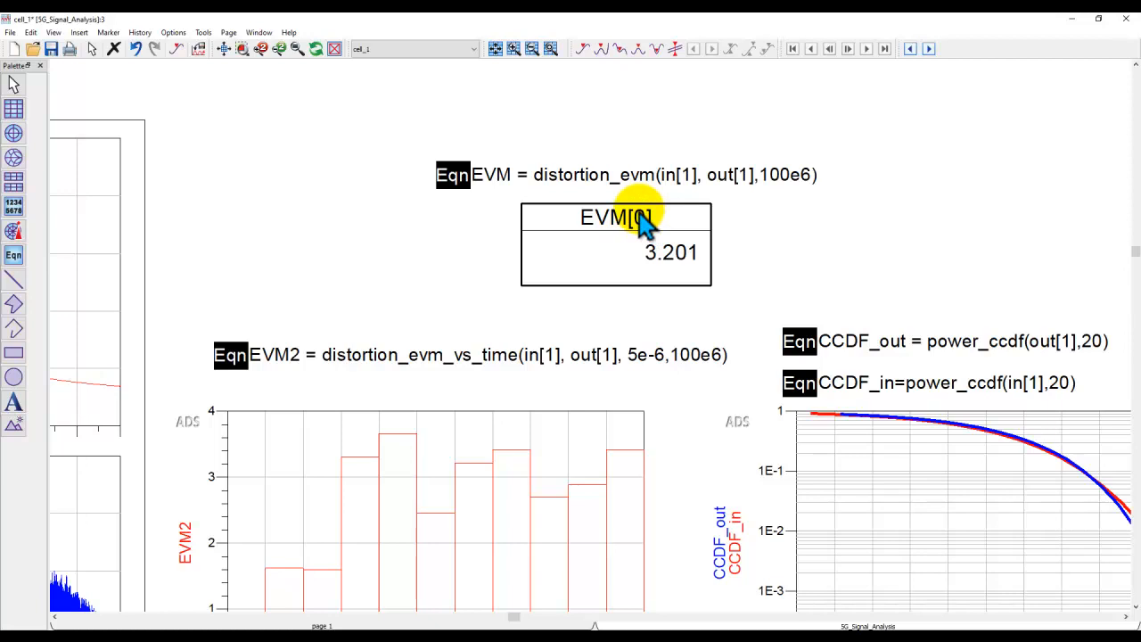
pyautogui.moveTo(668, 298)
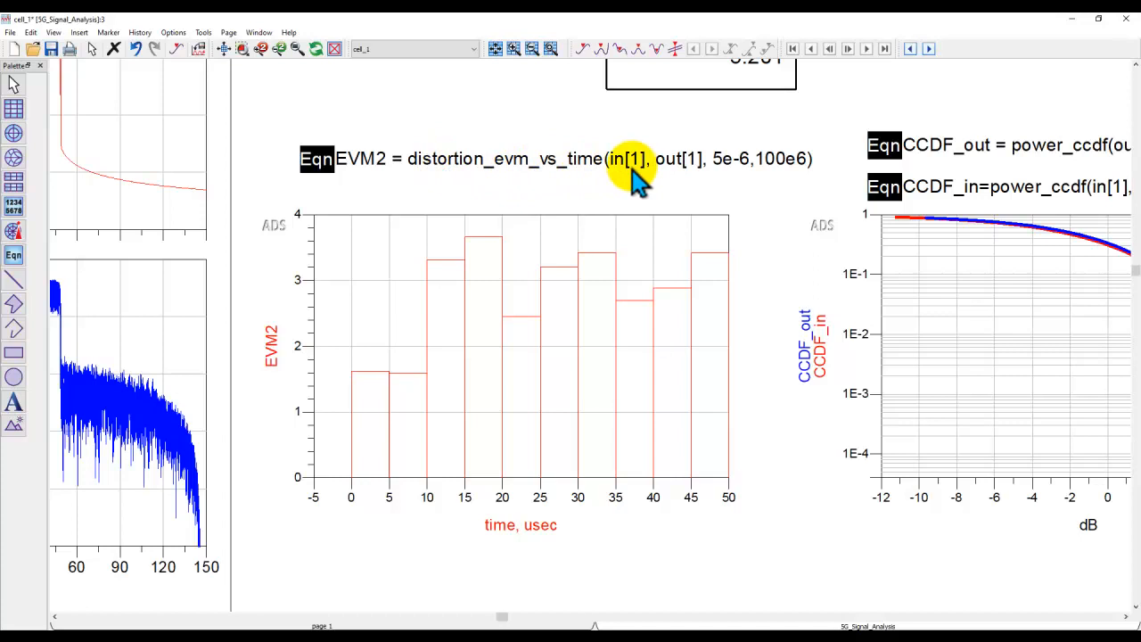
pyautogui.moveTo(739, 169)
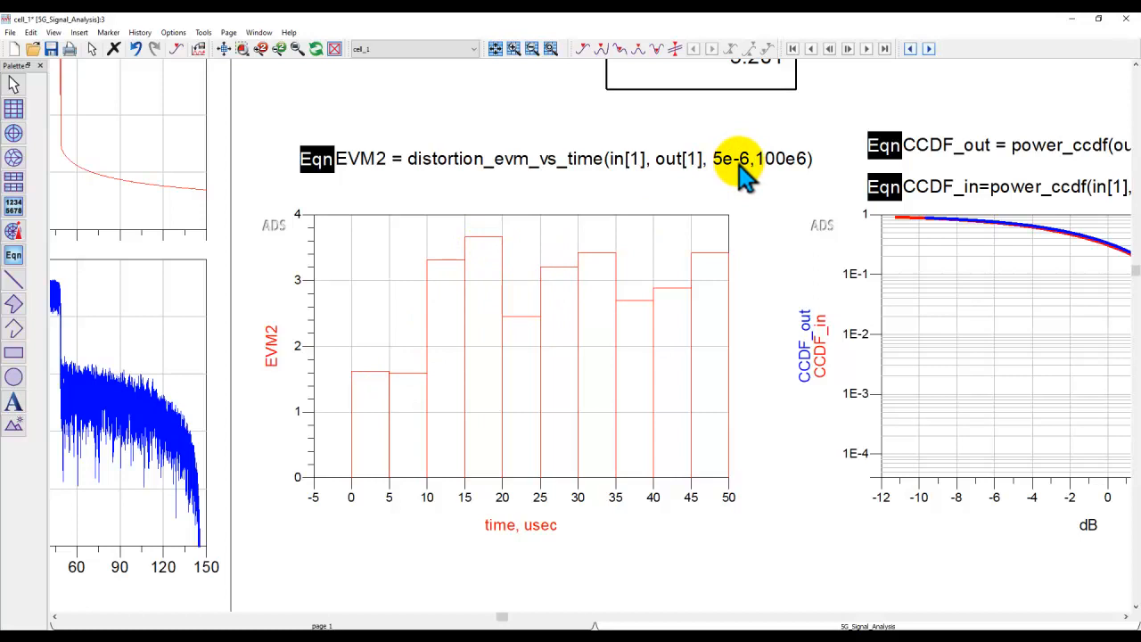
pyautogui.moveTo(668, 486)
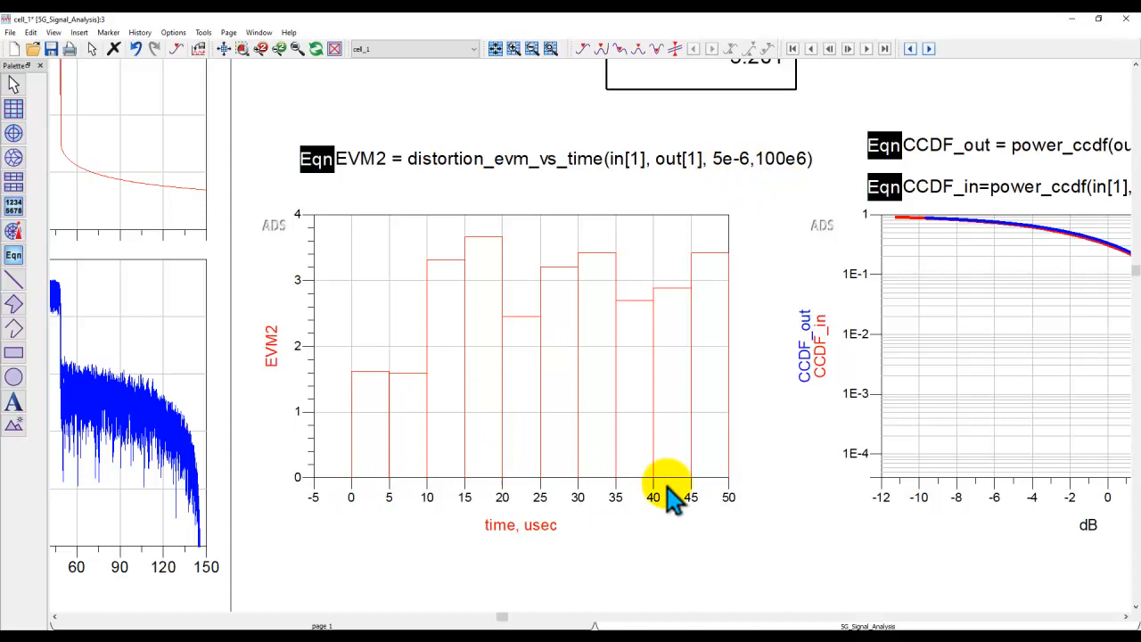
pyautogui.moveTo(444, 272)
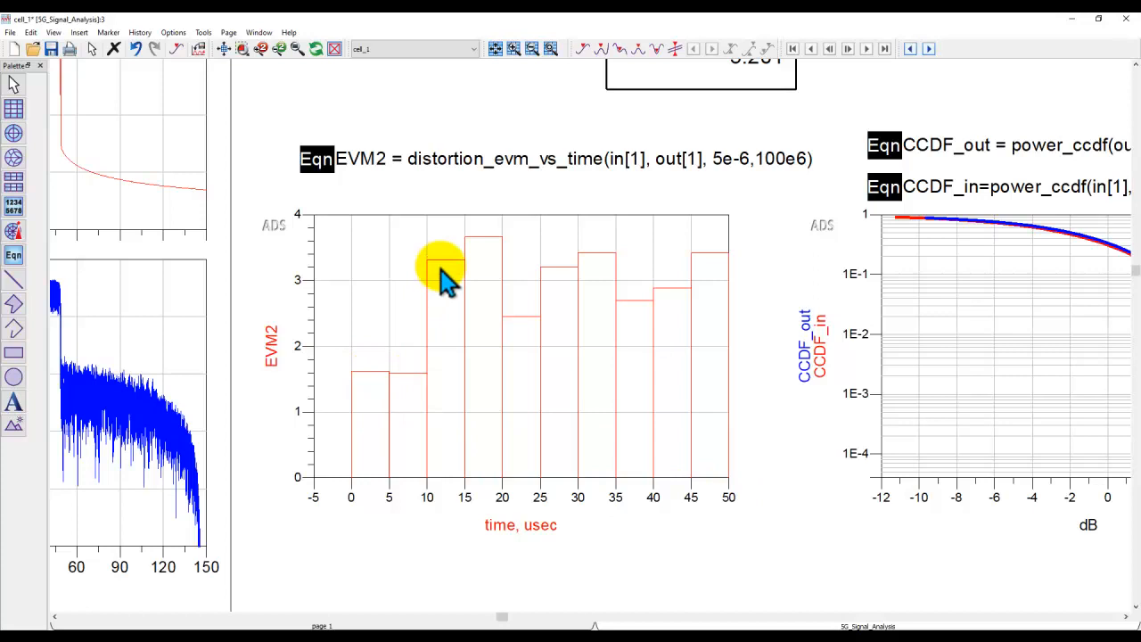
pyautogui.moveTo(410, 338)
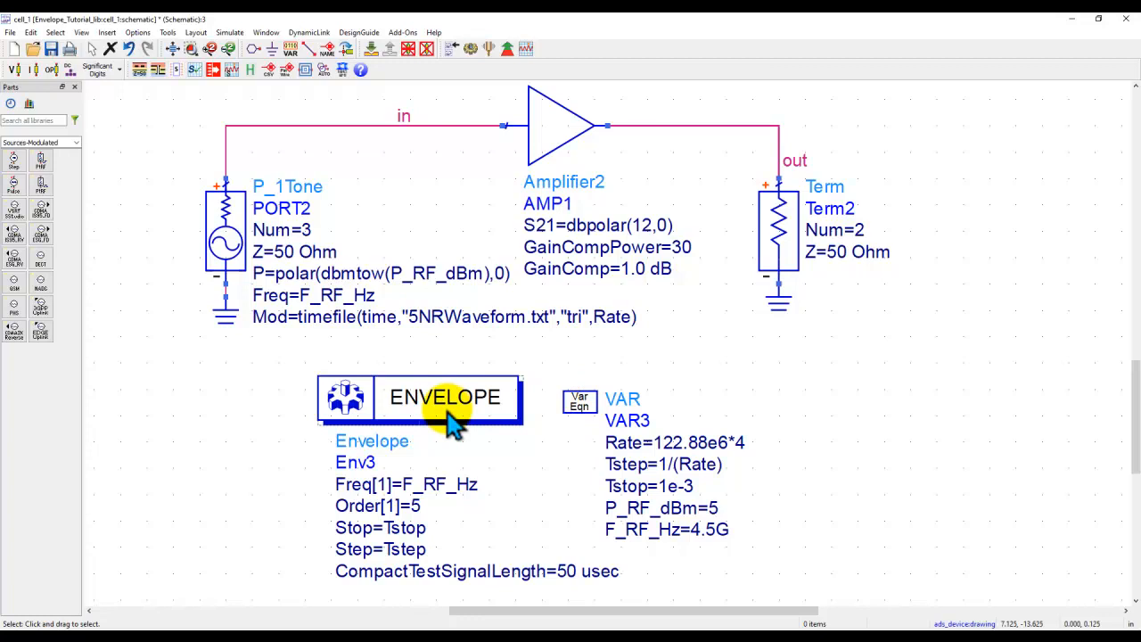
# - Return to the schematic, select AMP1, and open the Env3 envelope controller settings
pyautogui.click(557, 125)
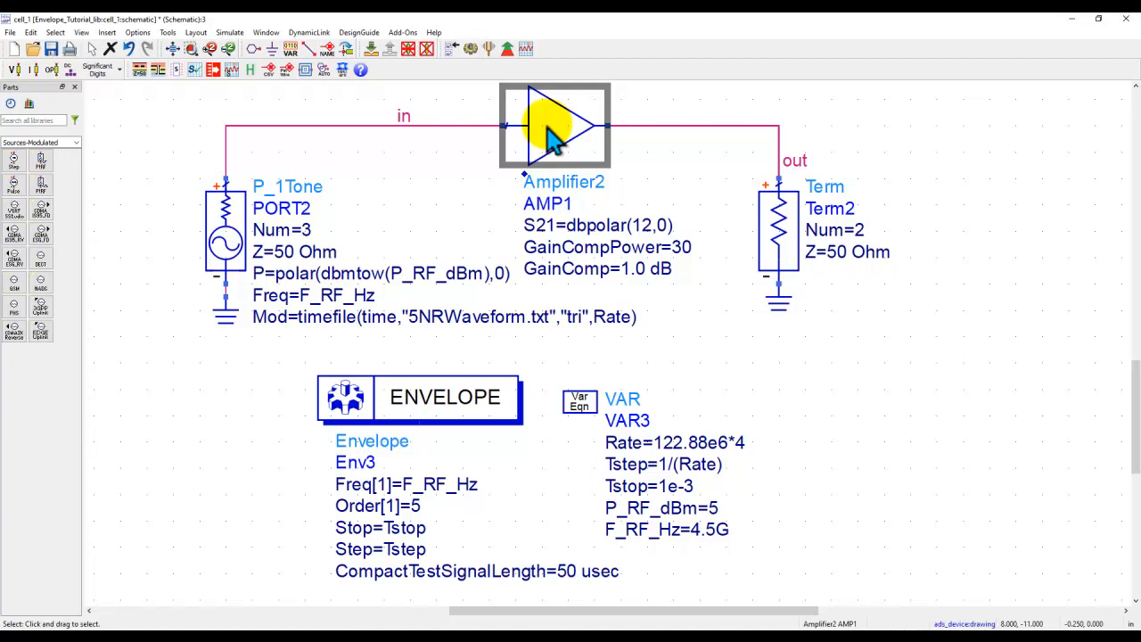
pyautogui.click(445, 397)
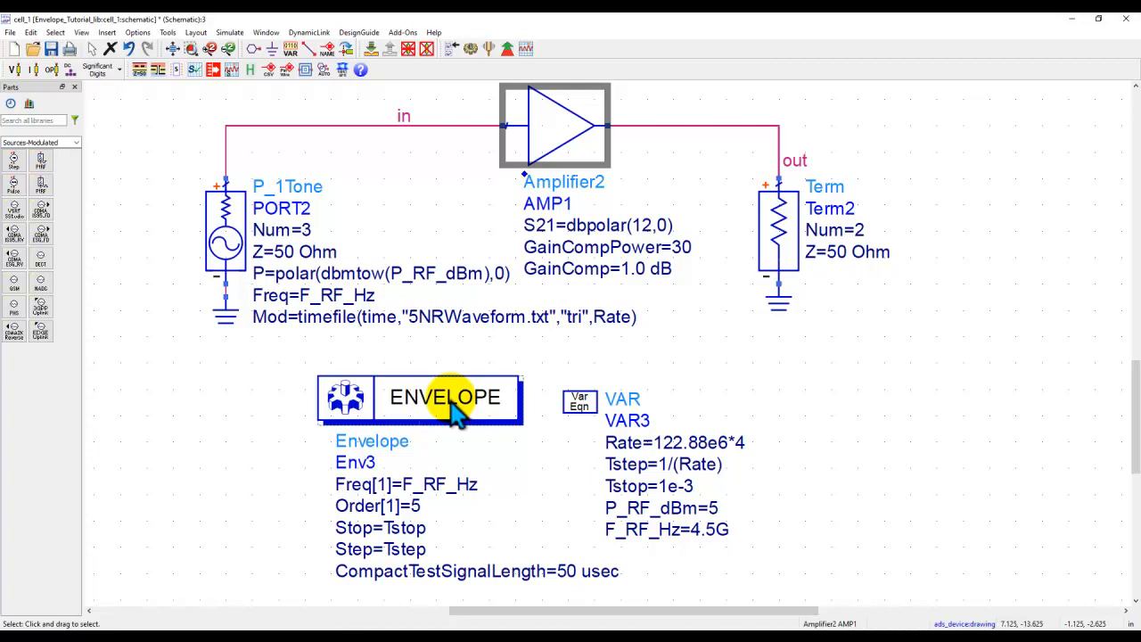
pyautogui.doubleClick(444, 396)
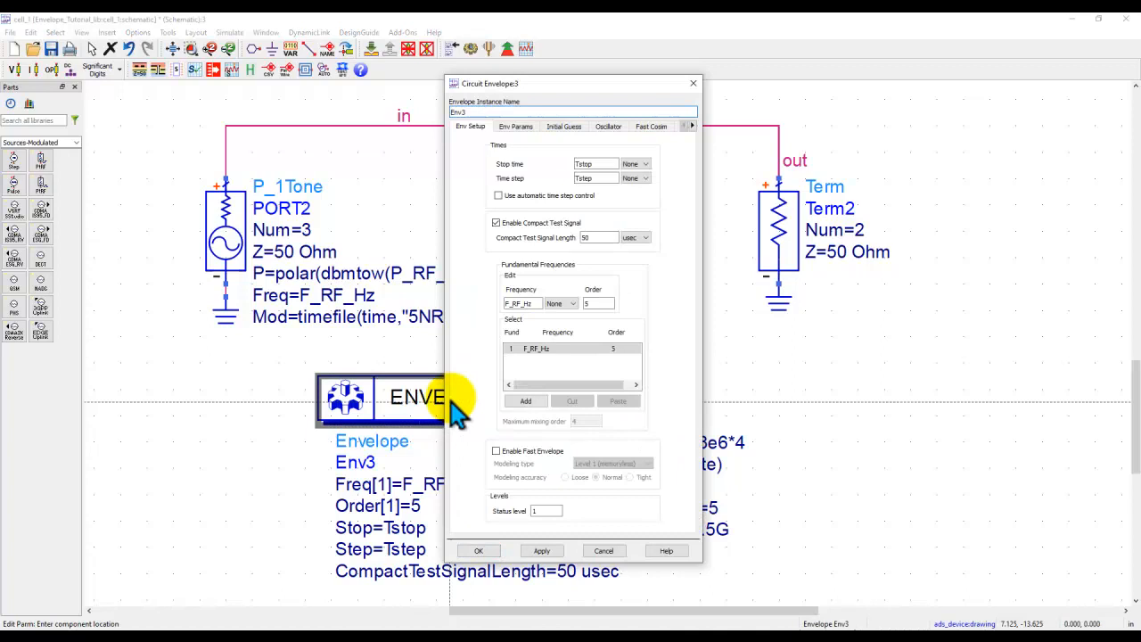
# - View the Env Params options with convolution enabled, then the Initial Guess options
pyautogui.click(515, 126)
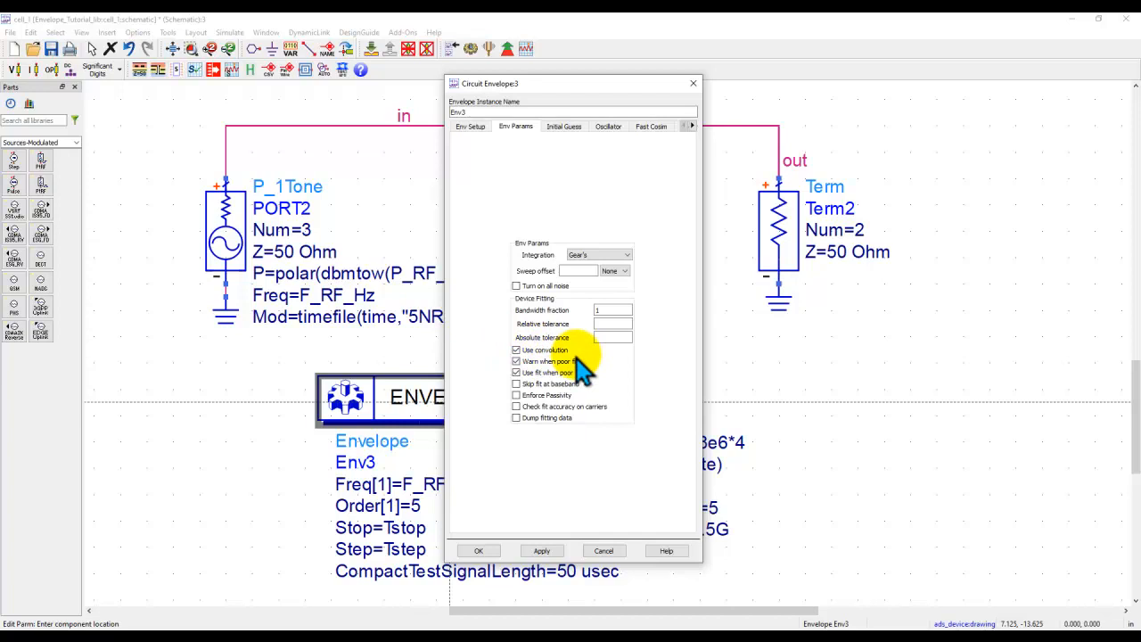
pyautogui.moveTo(597, 375)
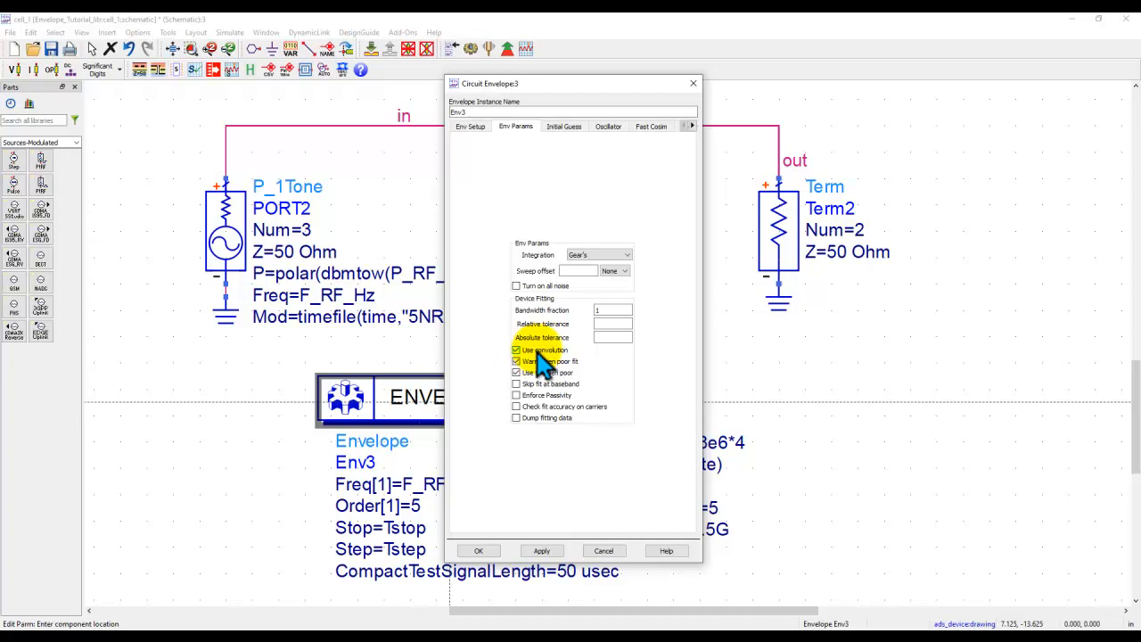
pyautogui.click(564, 126)
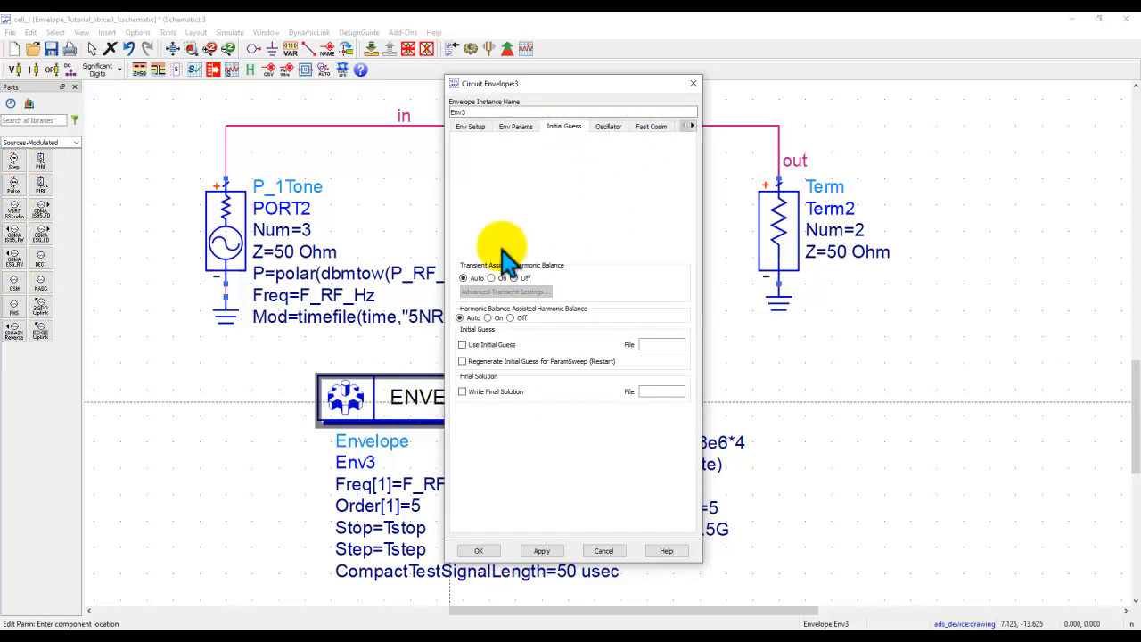
# - Close the Env3 Circuit Envelope dialog without changing any settings
pyautogui.click(478, 550)
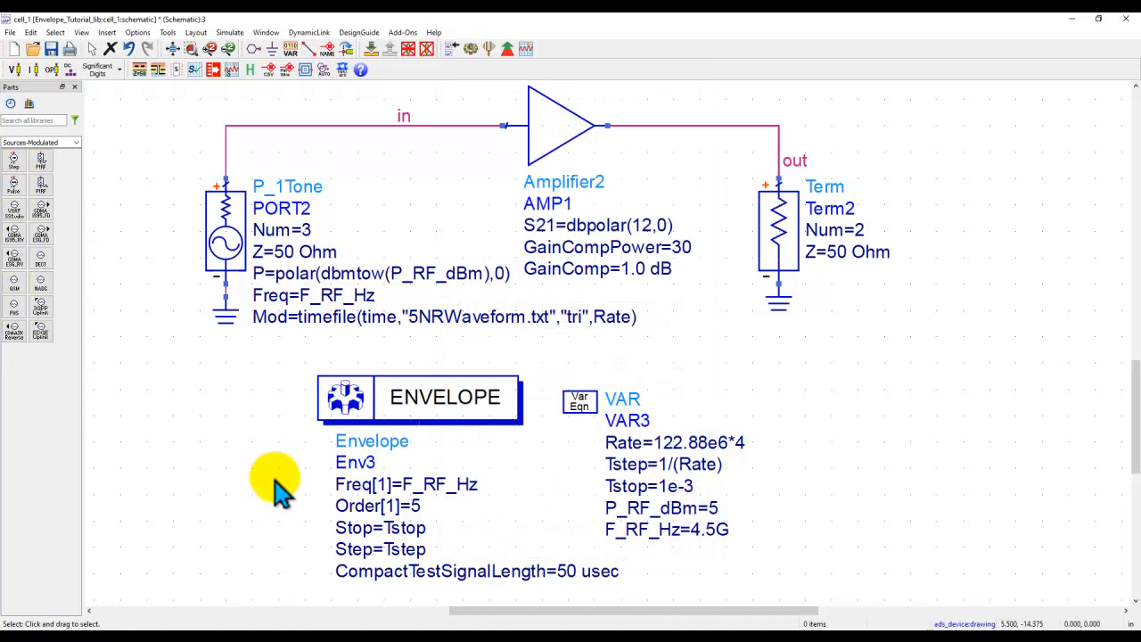